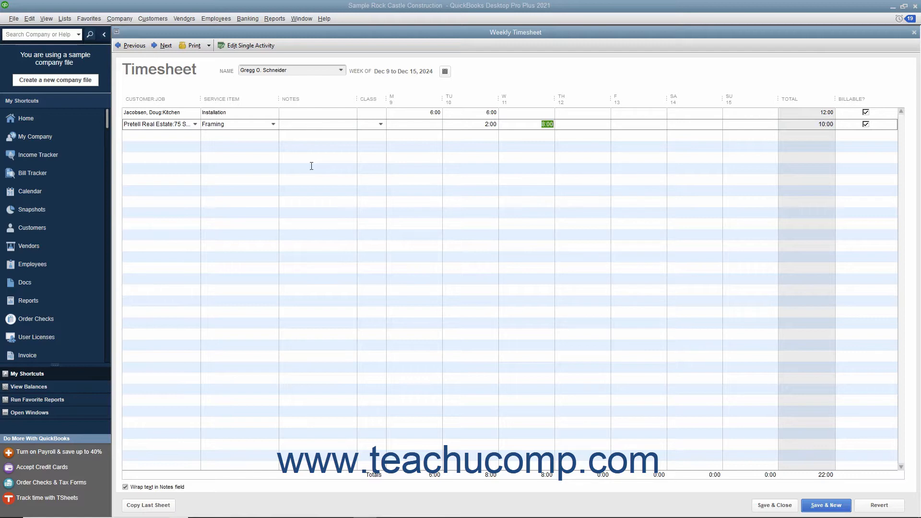
mouse_move(238, 115)
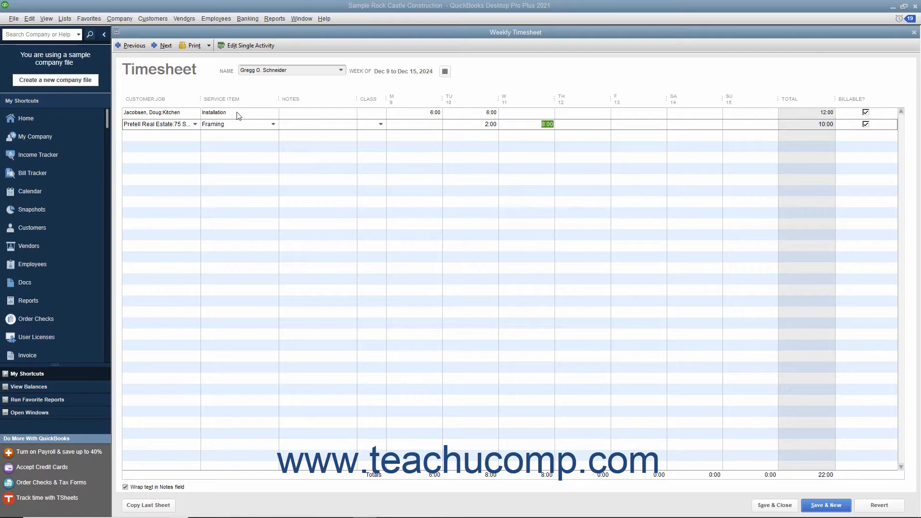
mouse_move(224, 83)
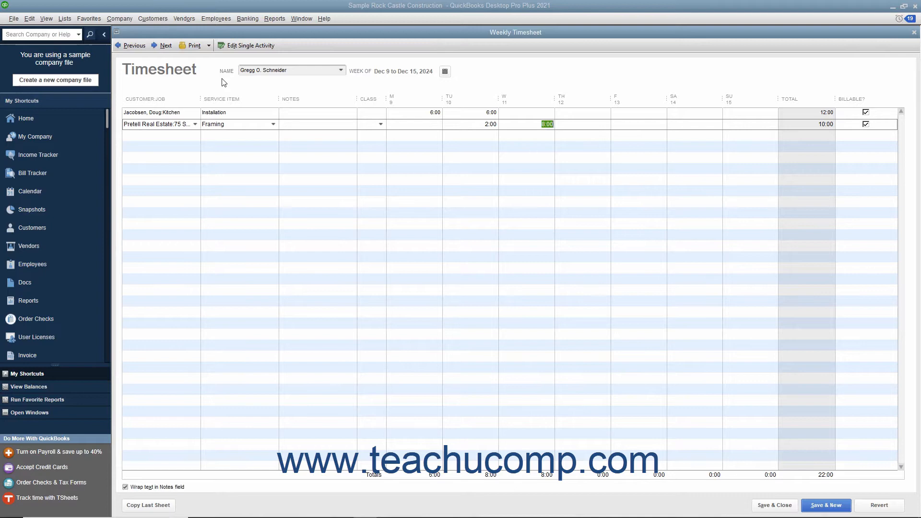
mouse_move(251, 87)
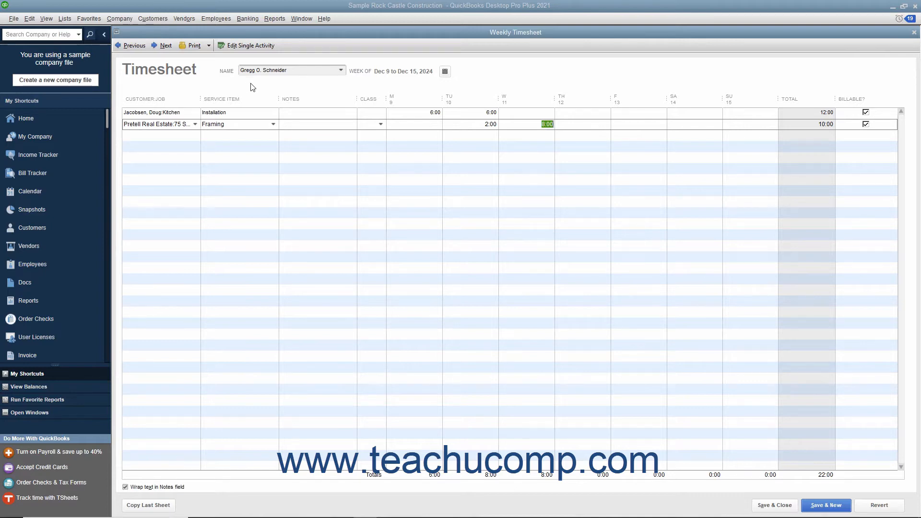
mouse_move(260, 91)
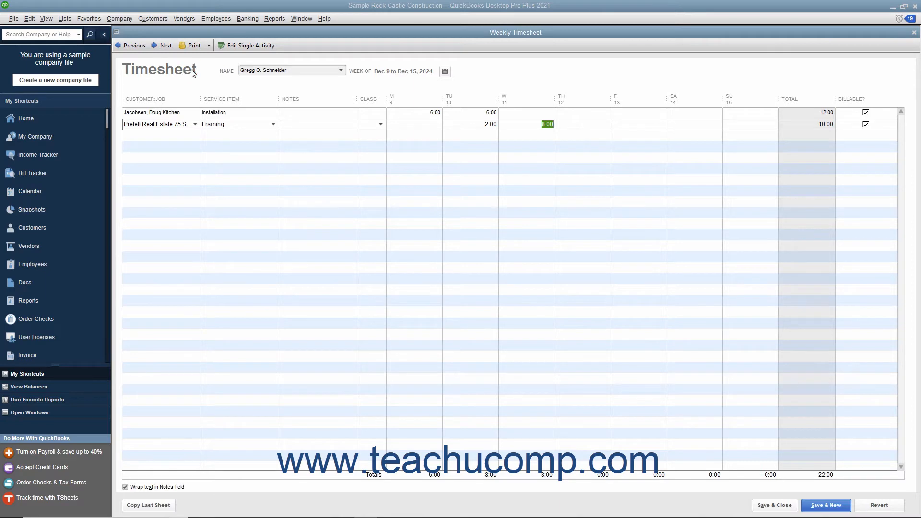
Step: Switch to the Time/Enter Single Activity window via the Window menu, then close it
left_click(301, 18)
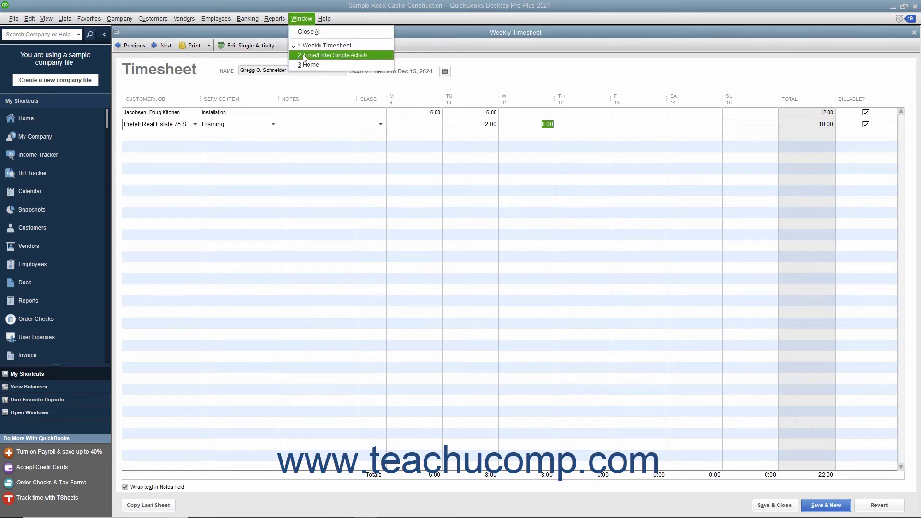
left_click(333, 54)
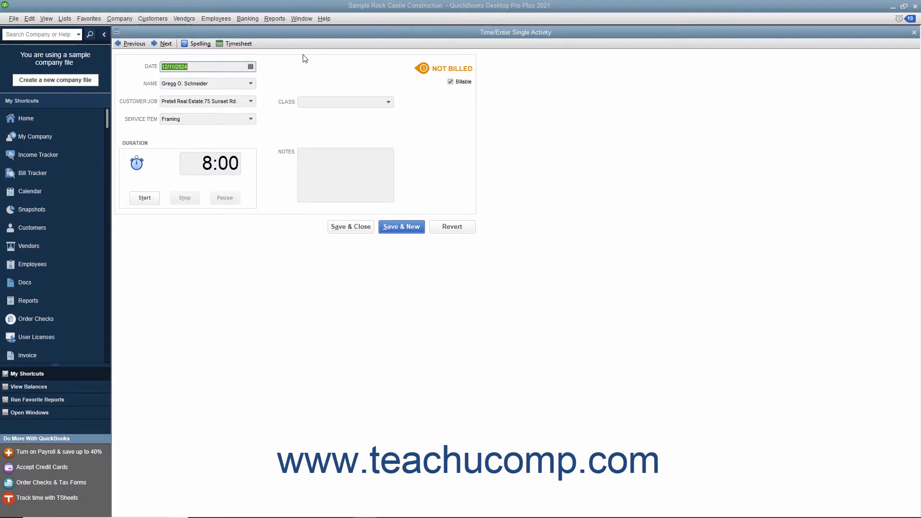
mouse_move(301, 51)
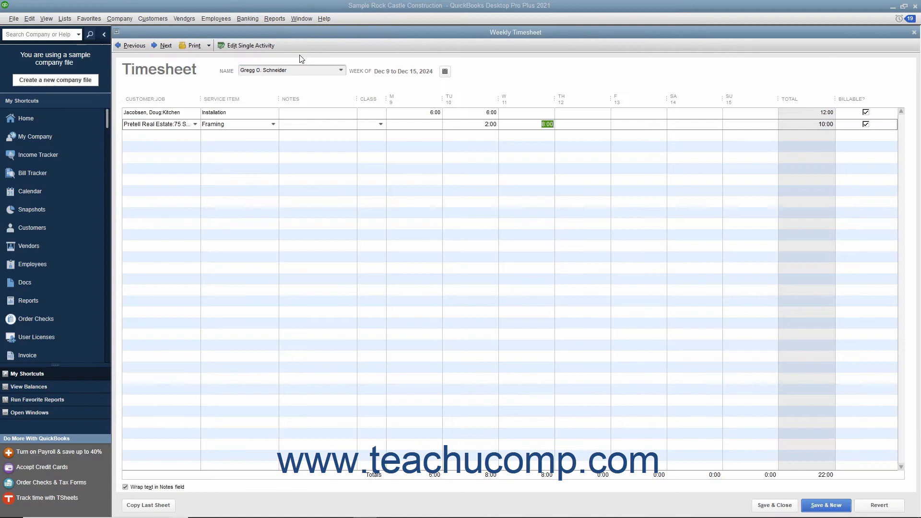
mouse_move(301, 18)
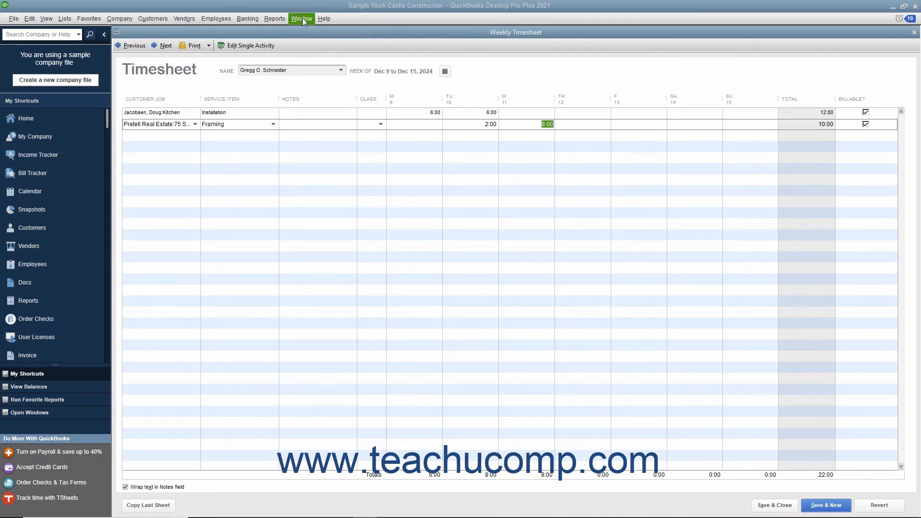
left_click(301, 18)
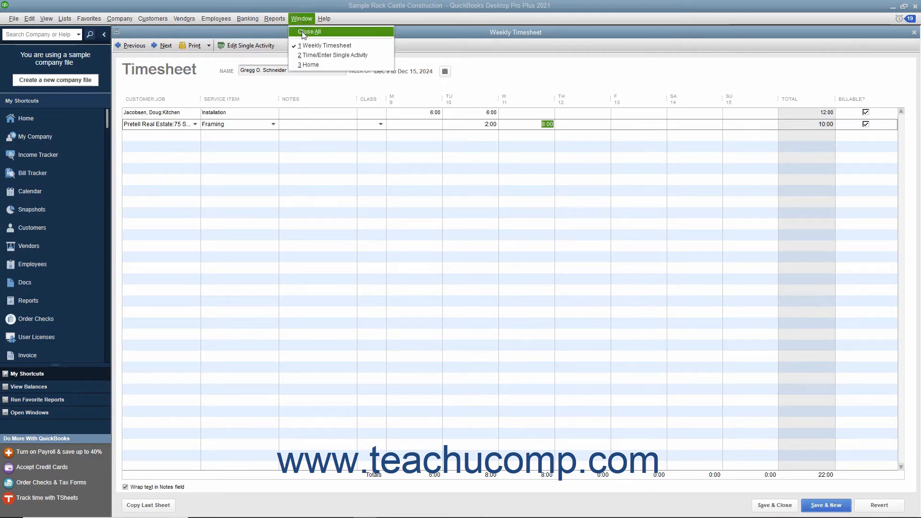
left_click(335, 55)
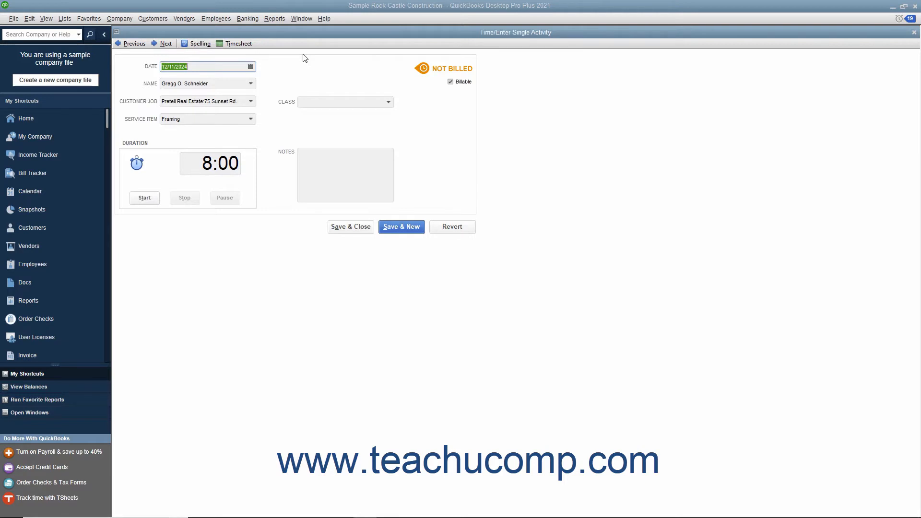
mouse_move(293, 61)
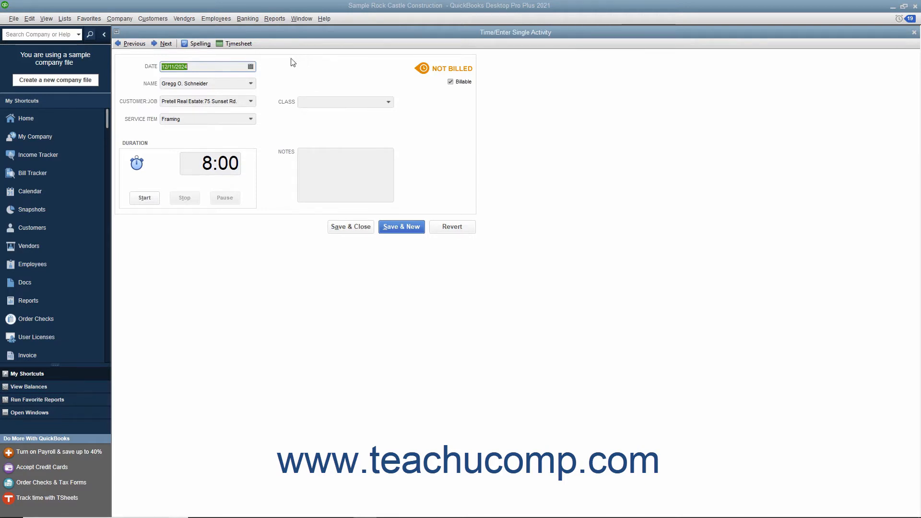
left_click(238, 43)
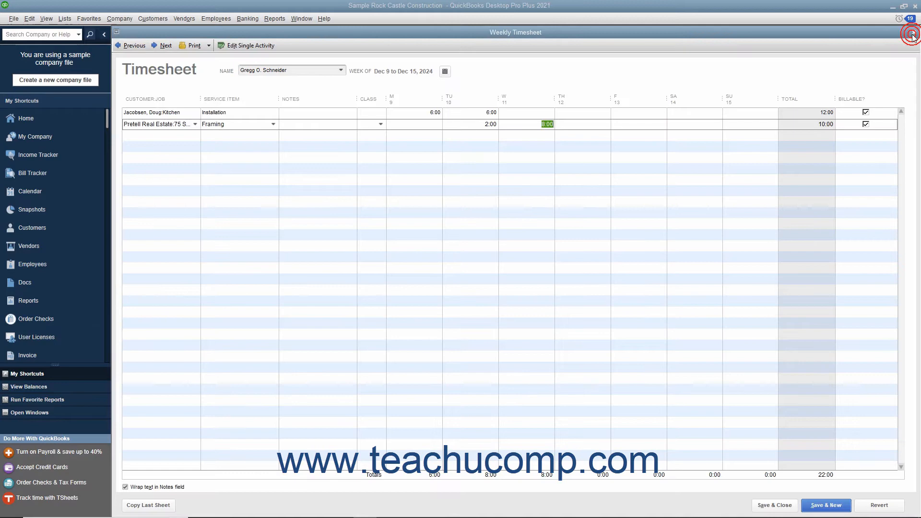
mouse_move(399, 166)
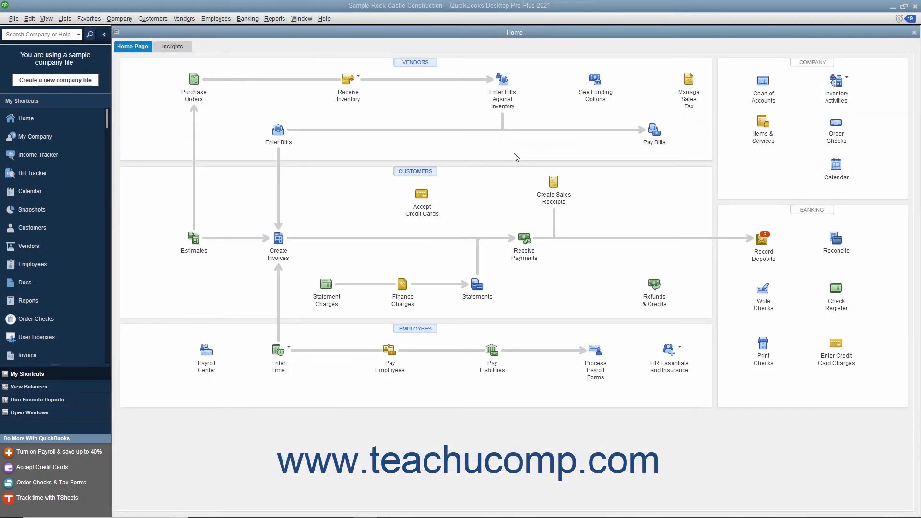
mouse_move(459, 160)
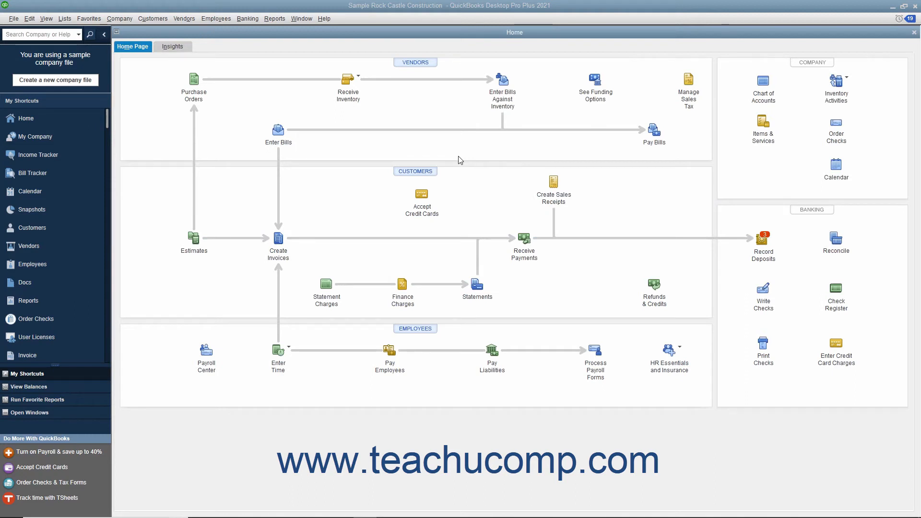
mouse_move(413, 148)
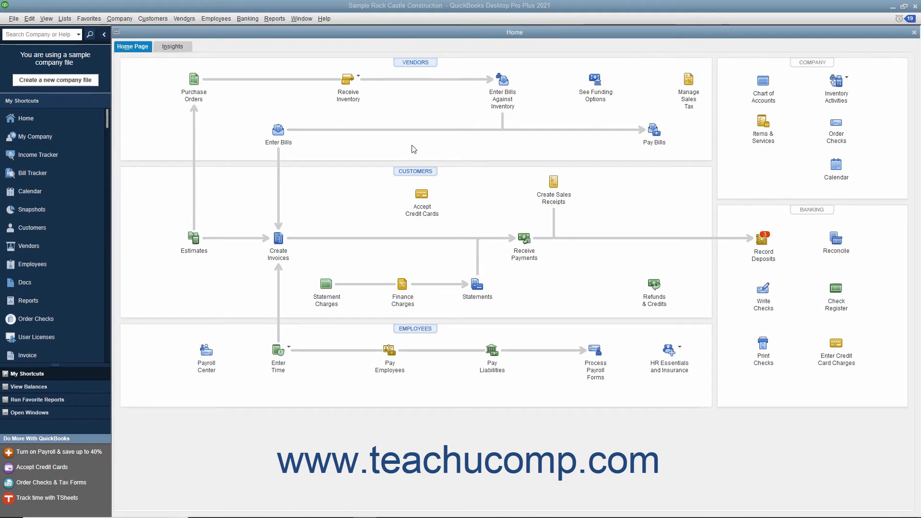
mouse_move(224, 44)
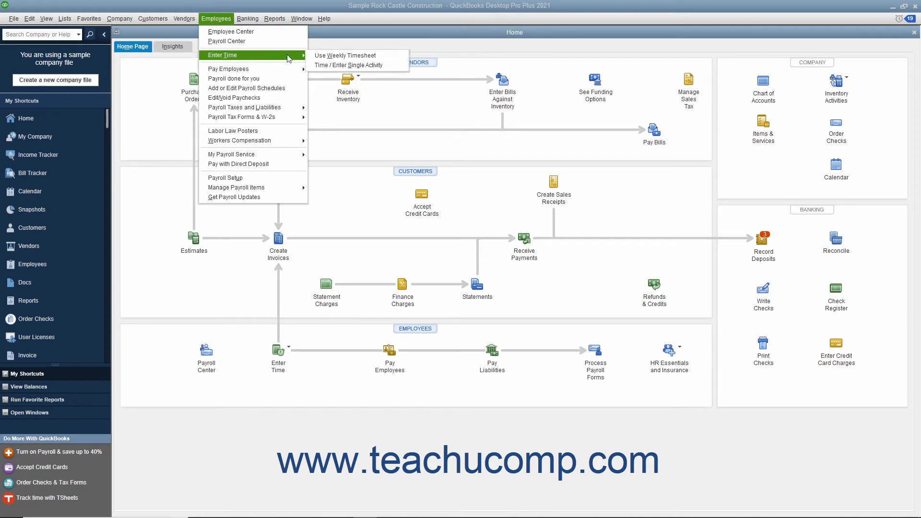
mouse_move(344, 56)
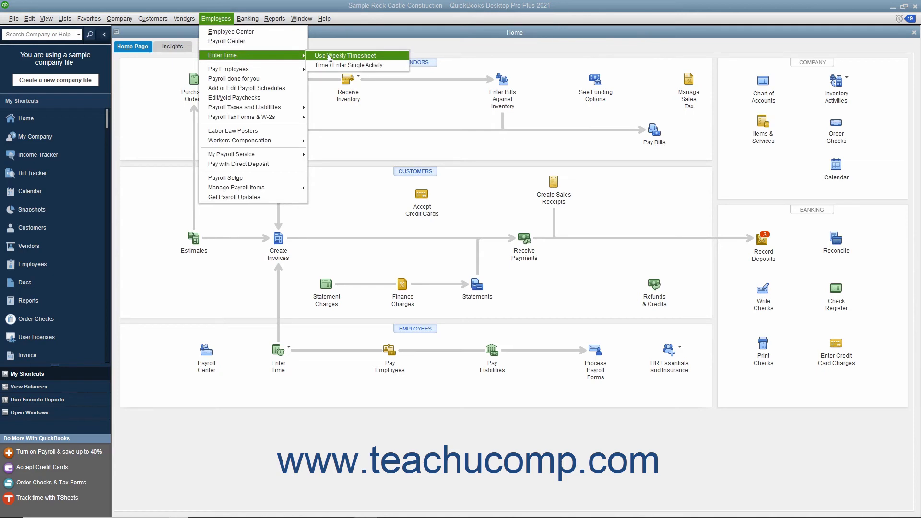
Step: Start a new blank weekly timesheet from Employees > Enter Time > Use Weekly Timesheet
left_click(348, 56)
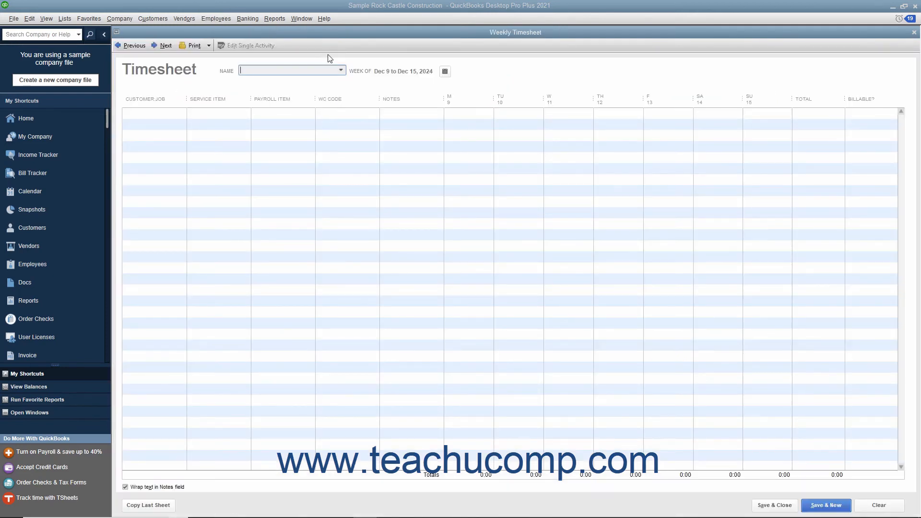
mouse_move(208, 48)
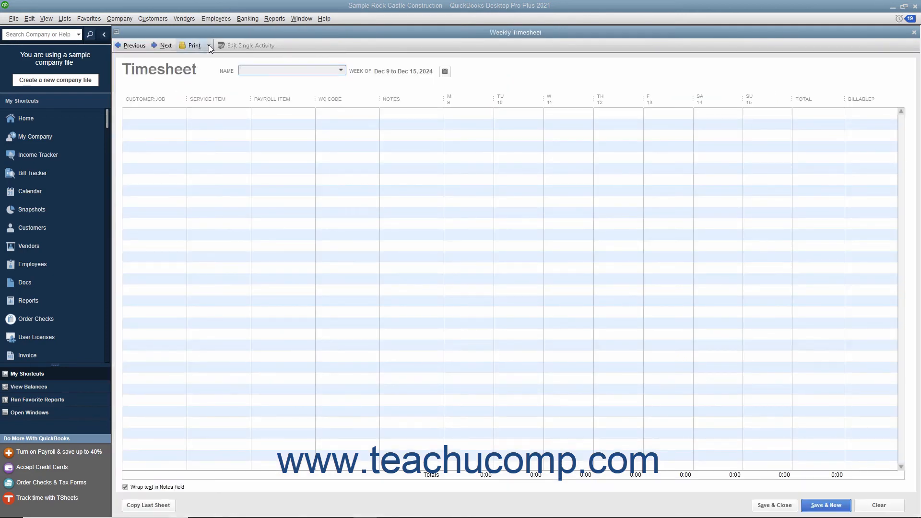
Step: Choose Print Blank Timesheet from the Print drop-down and print it from Print Timesheets
left_click(208, 45)
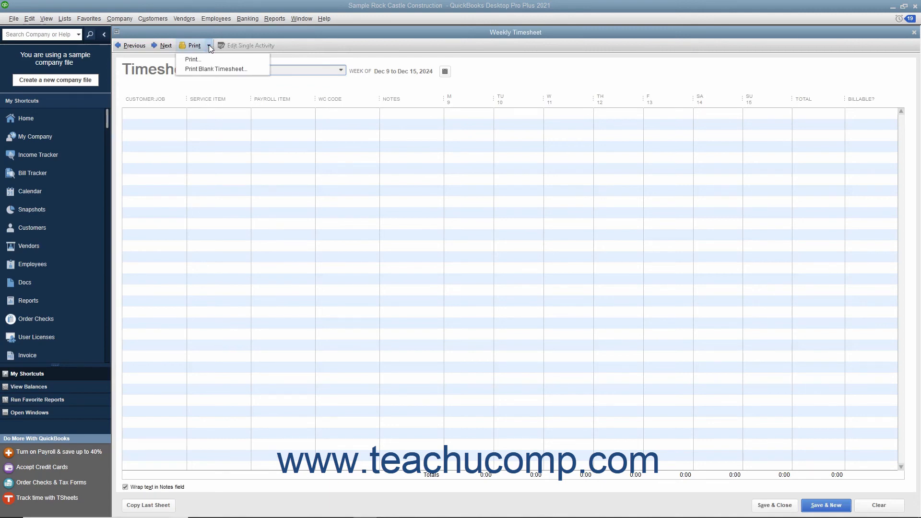
mouse_move(215, 69)
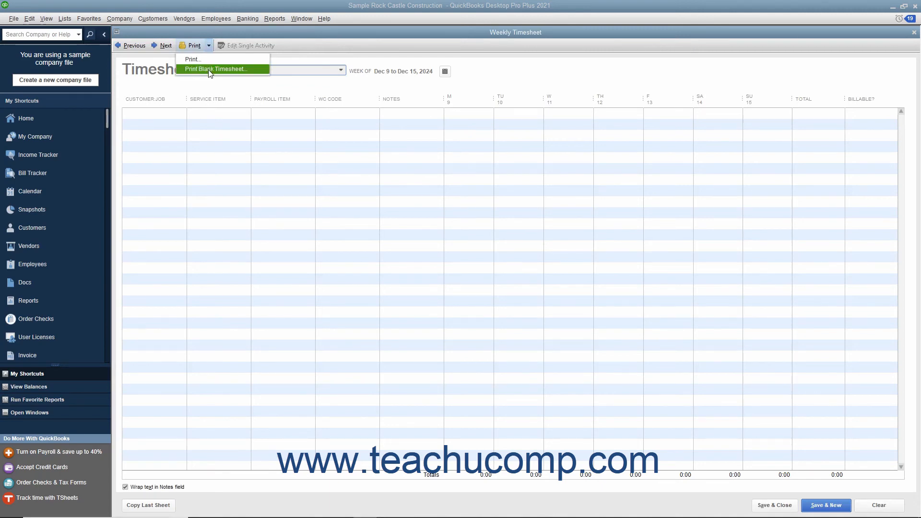
left_click(216, 69)
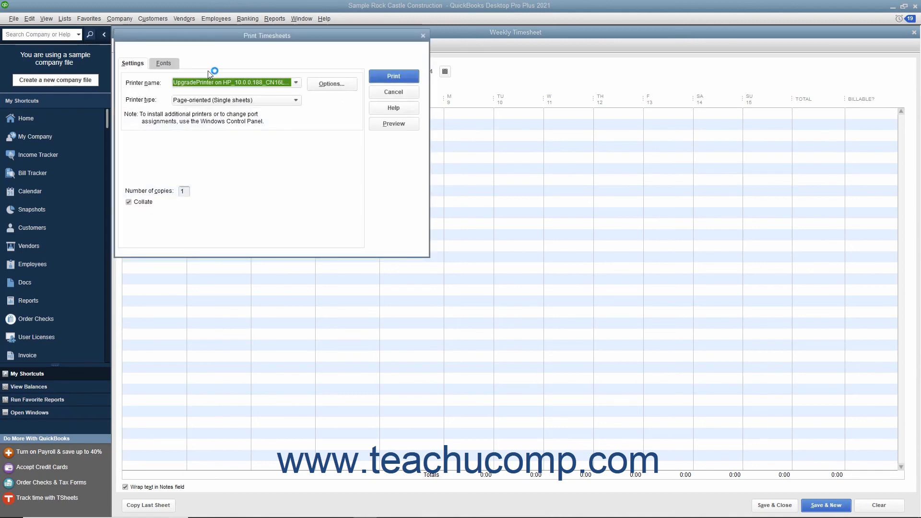
mouse_move(236, 72)
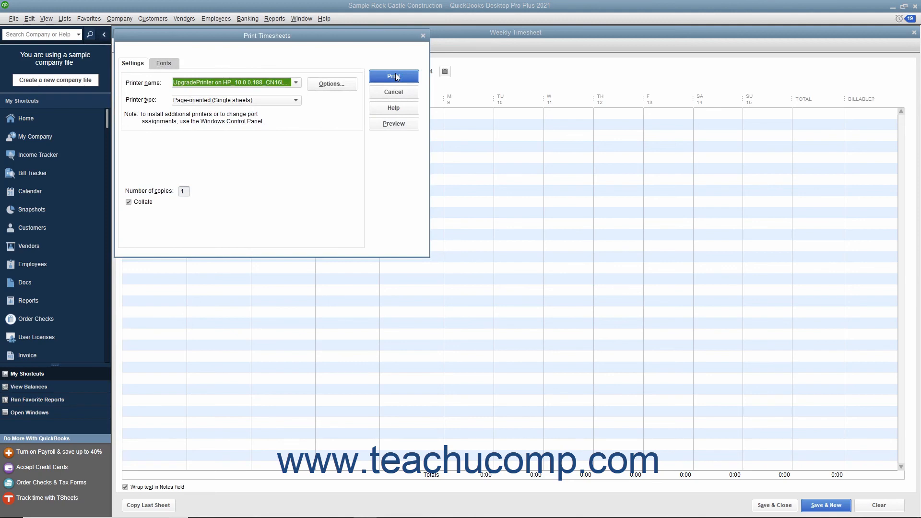
left_click(394, 124)
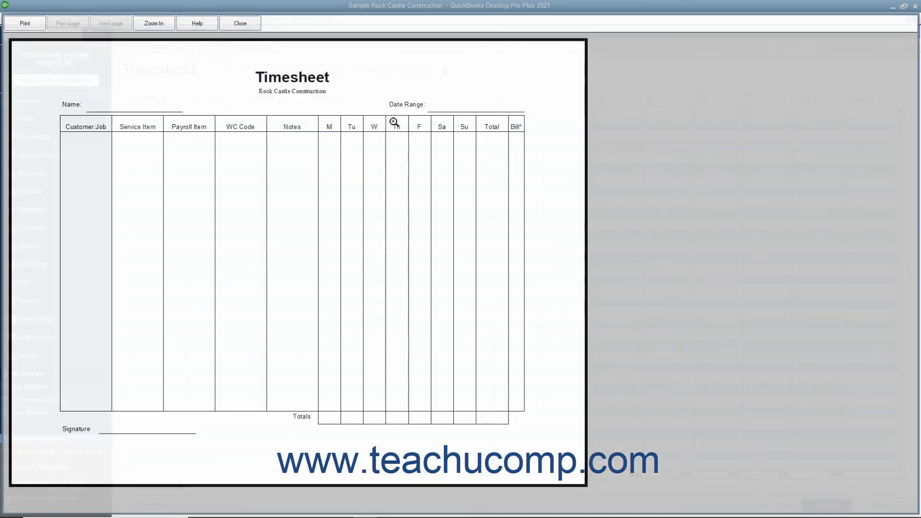